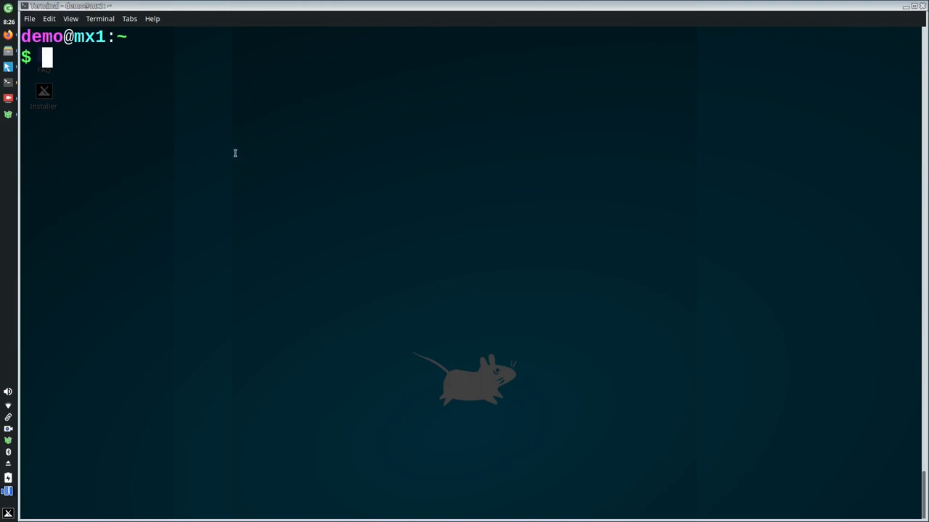
# Run 'sudo apt install compiz', then begin entering 'compiz --replace' at the prompt
pyautogui.write('sudo apt install')
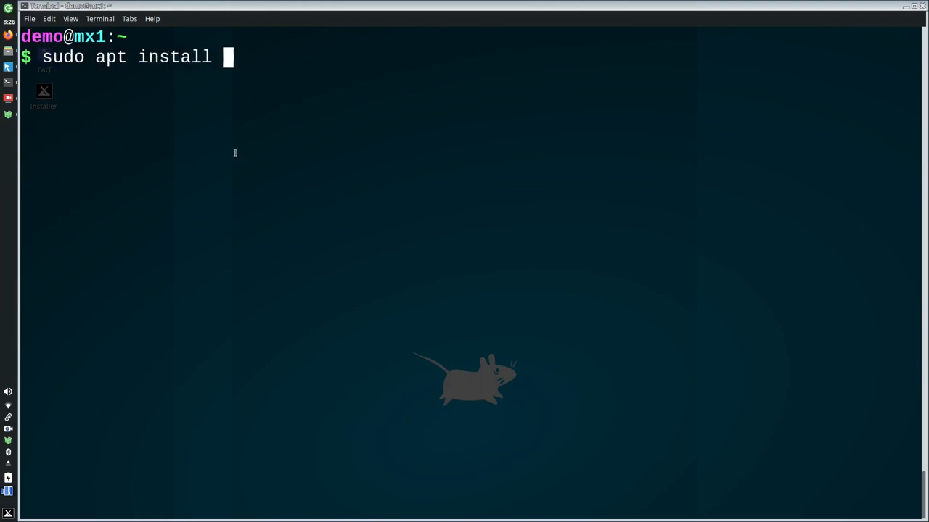
pyautogui.write('compiz')
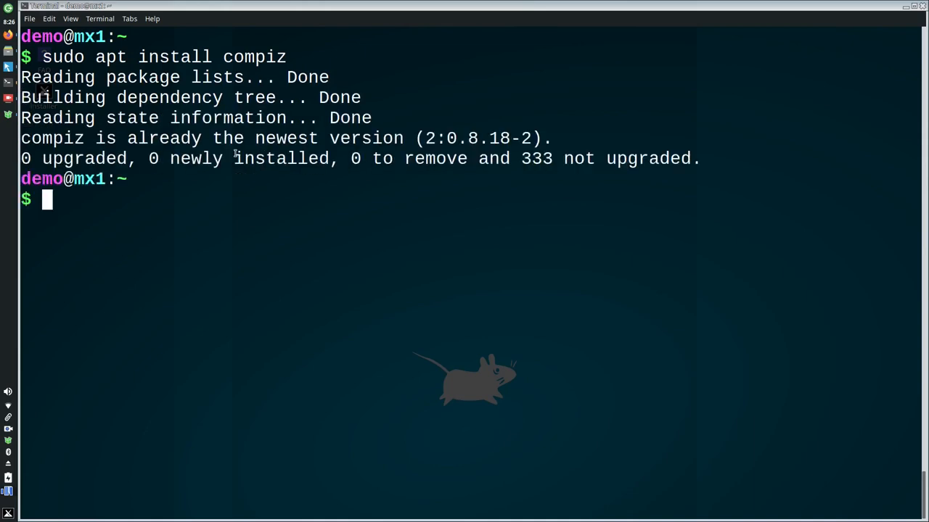
pyautogui.moveTo(261, 293)
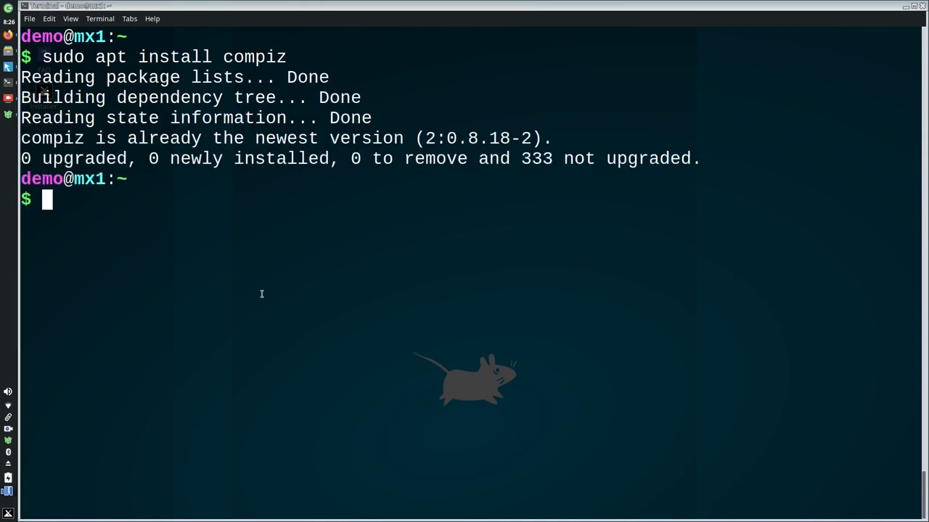
pyautogui.moveTo(229, 282)
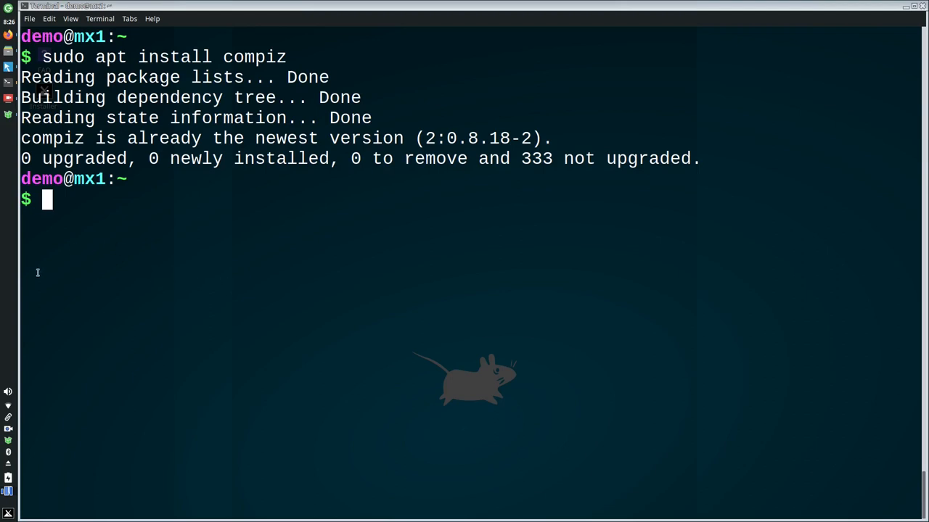
pyautogui.moveTo(101, 317)
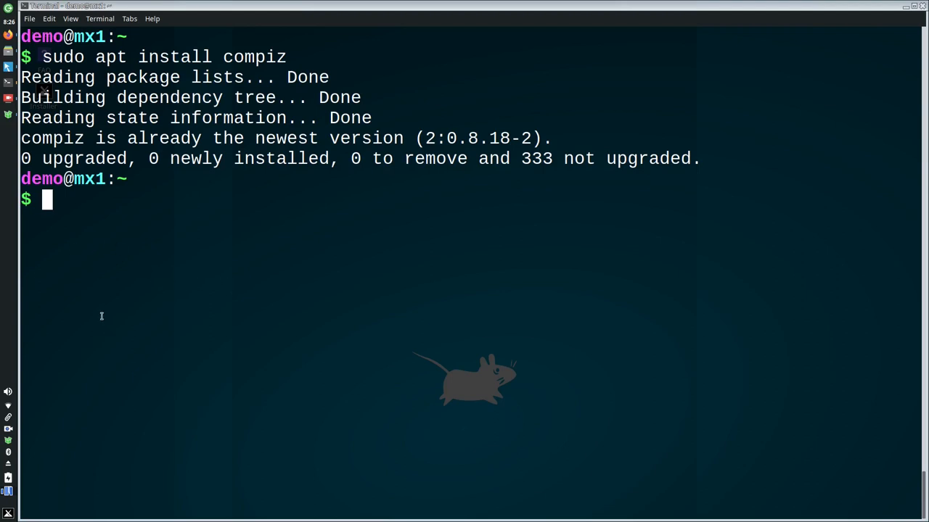
pyautogui.moveTo(186, 232)
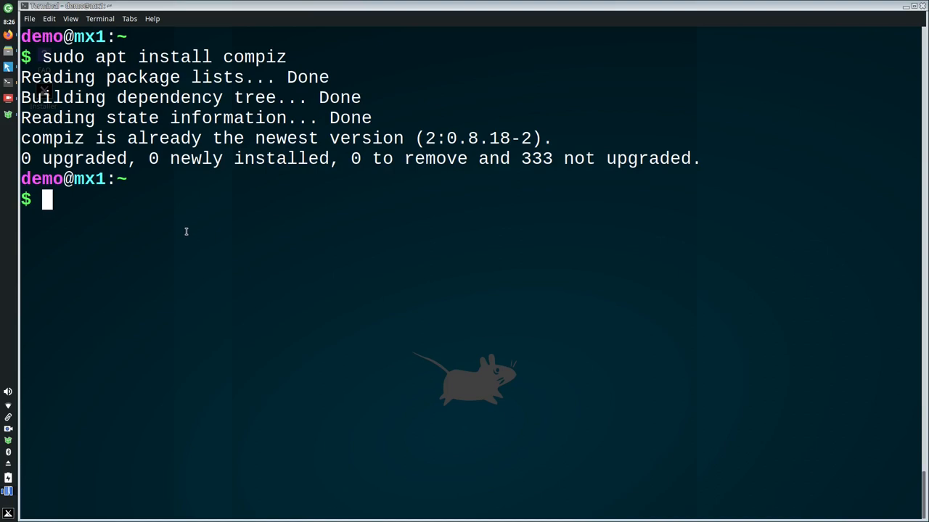
pyautogui.write('compiz')
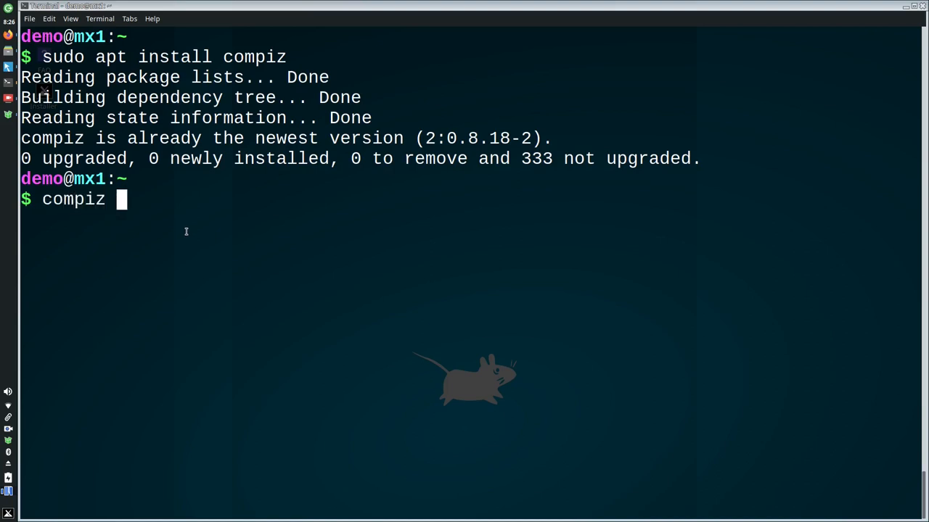
pyautogui.write('--replac')
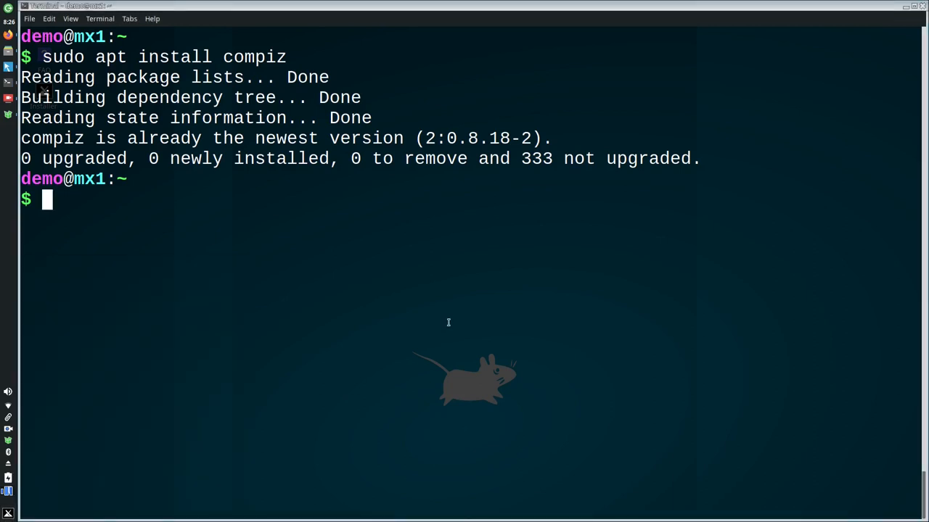
pyautogui.moveTo(446, 325)
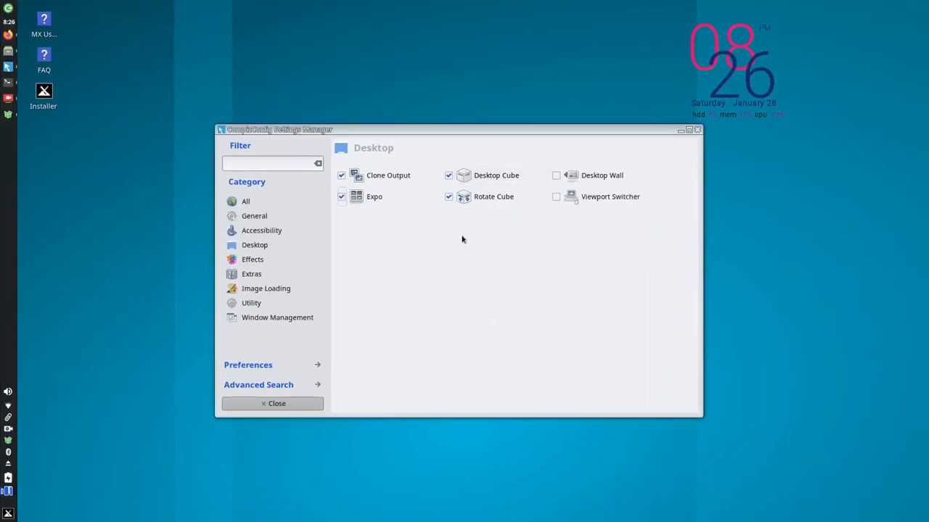
# Launch the settings manager via the app menu search 'compi' and list all plugin categories
pyautogui.click(8, 514)
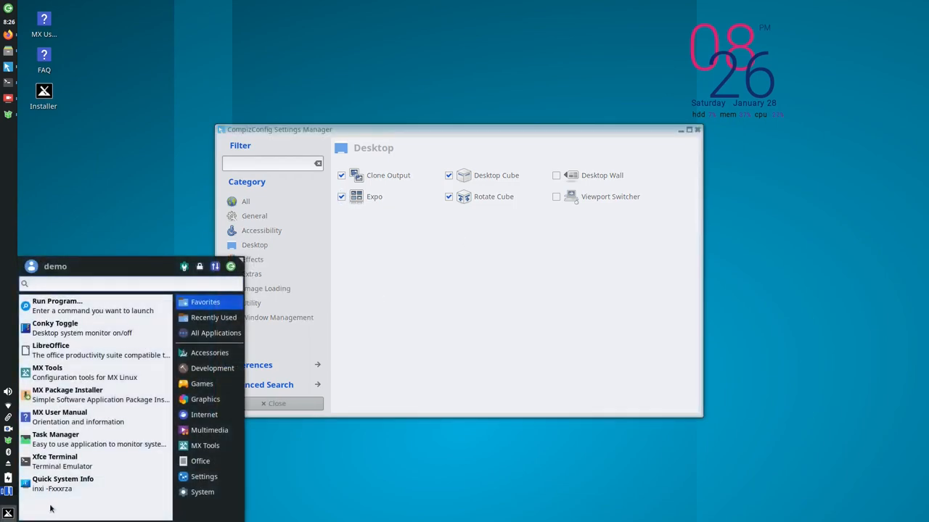
pyautogui.write('compi')
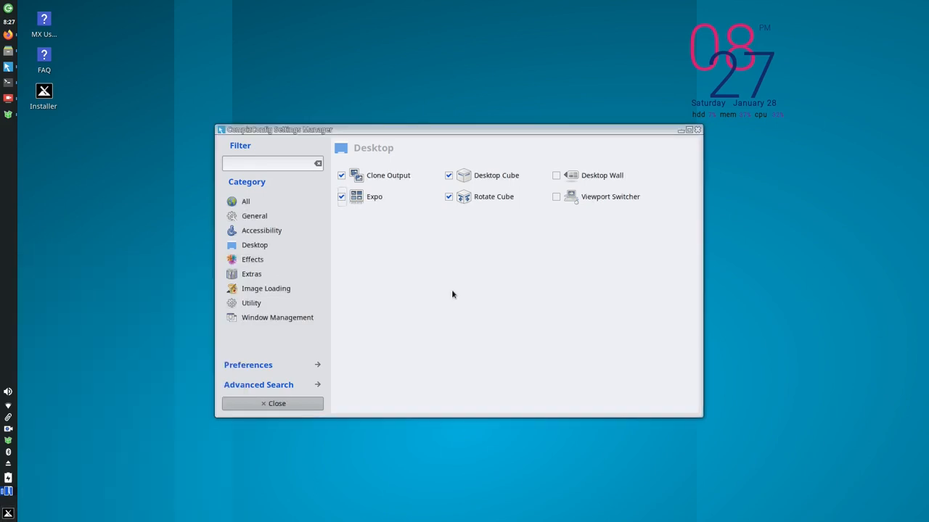
pyautogui.click(246, 200)
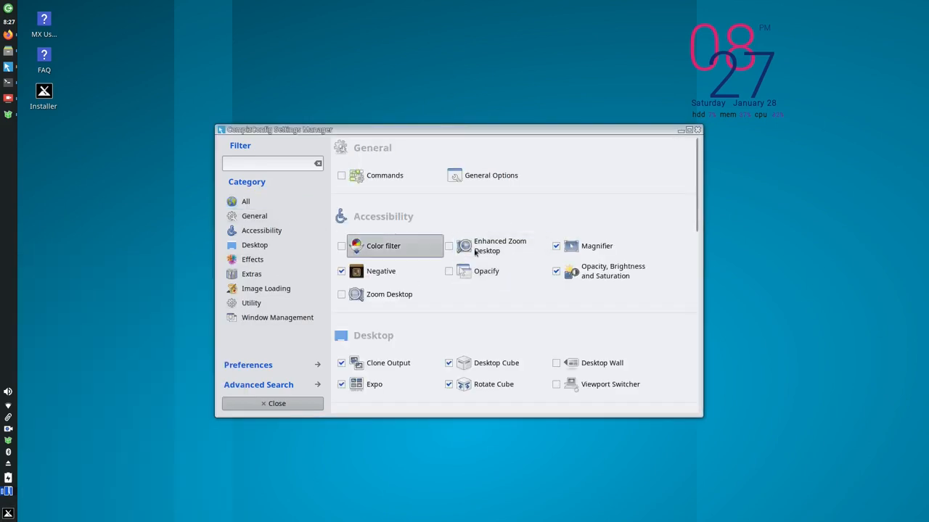
pyautogui.moveTo(464, 247)
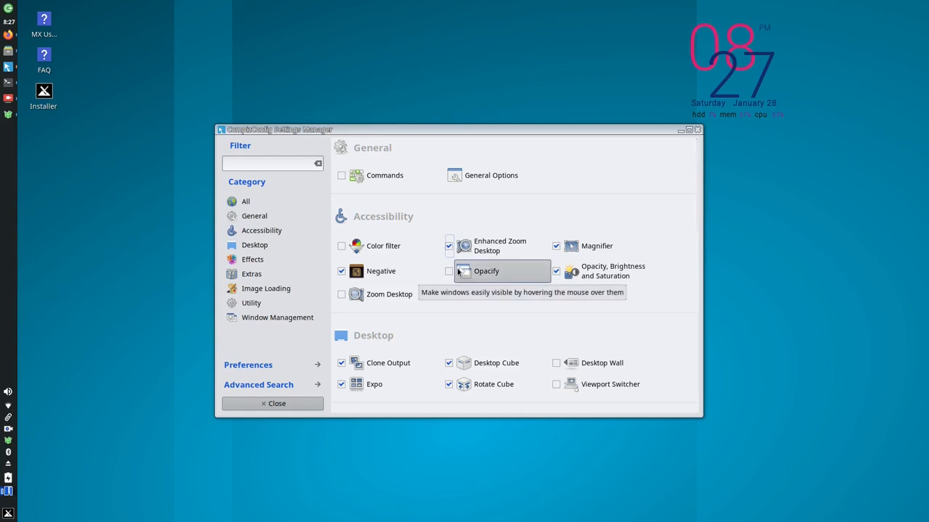
pyautogui.moveTo(675, 258)
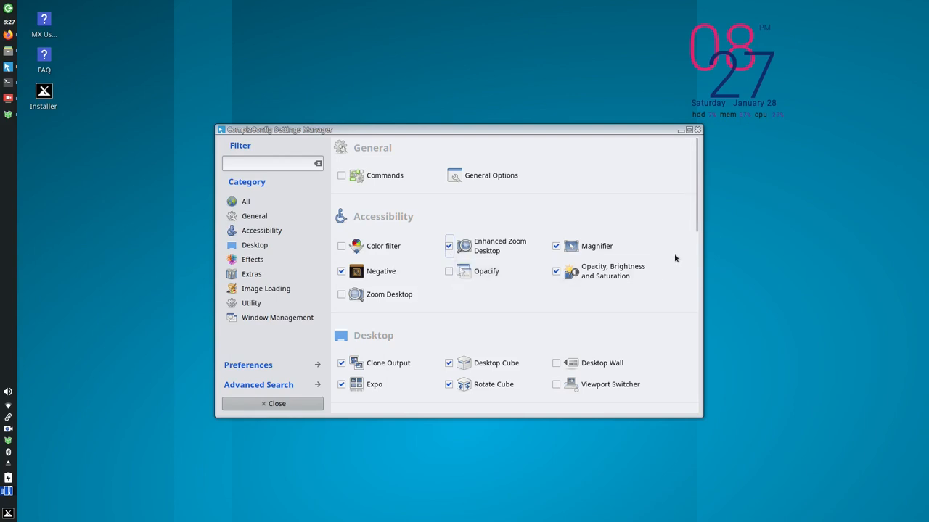
pyautogui.moveTo(617, 247)
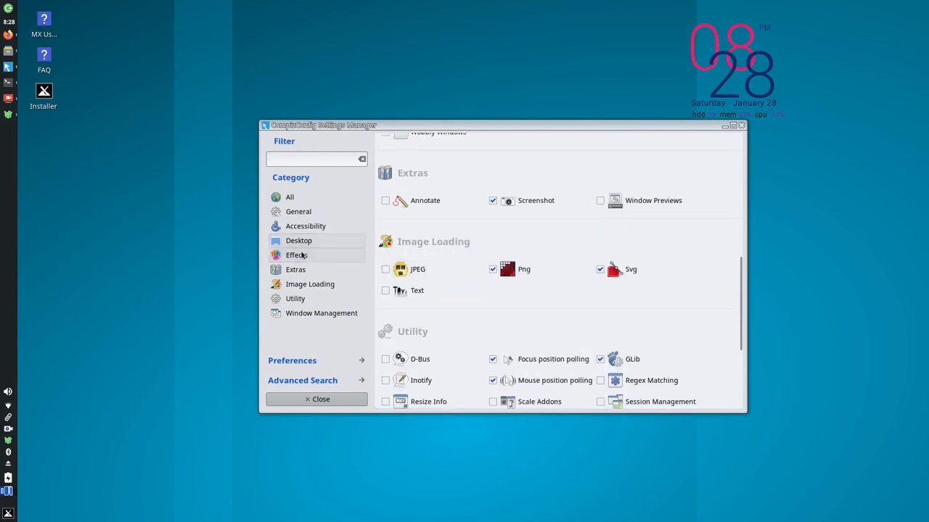
# Show only the Desktop plugins, with Clone Output, Desktop Cube, Expo and Rotate Cube enabled
pyautogui.click(299, 241)
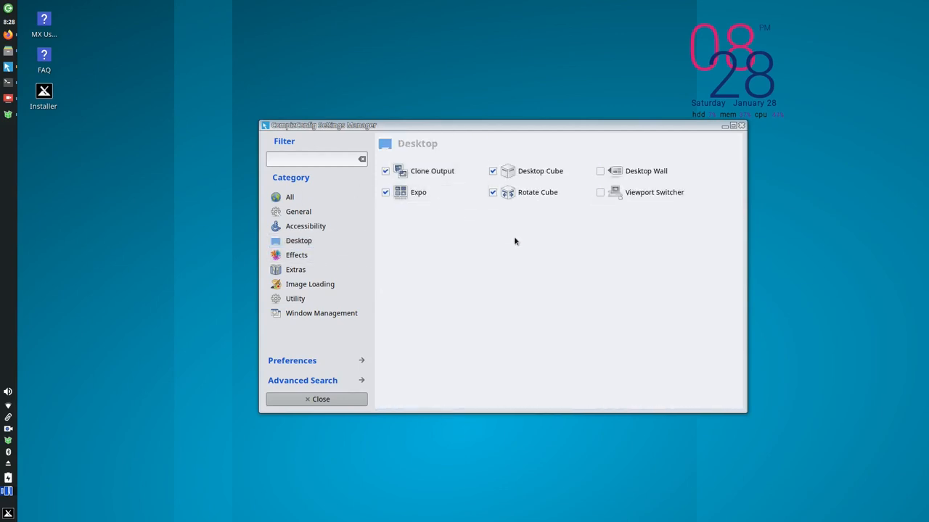
pyautogui.moveTo(467, 385)
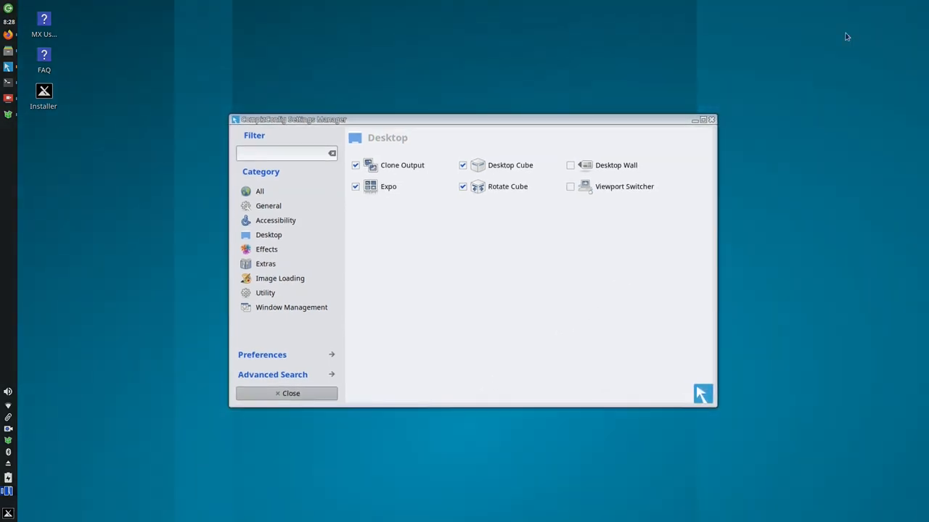
pyautogui.click(286, 393)
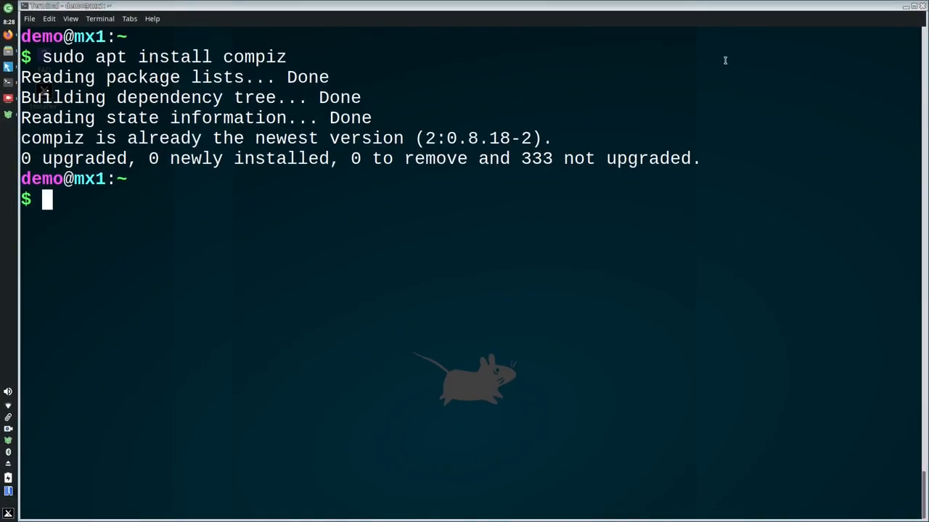
pyautogui.moveTo(779, 115)
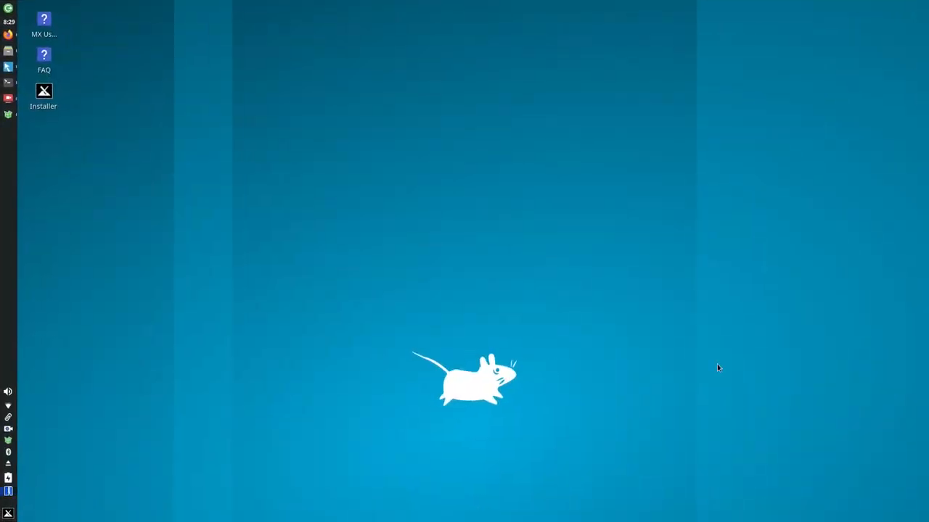
# Show the Effects plugins with Wobbly Windows enabled and move the window to test the wobble
pyautogui.click(9, 514)
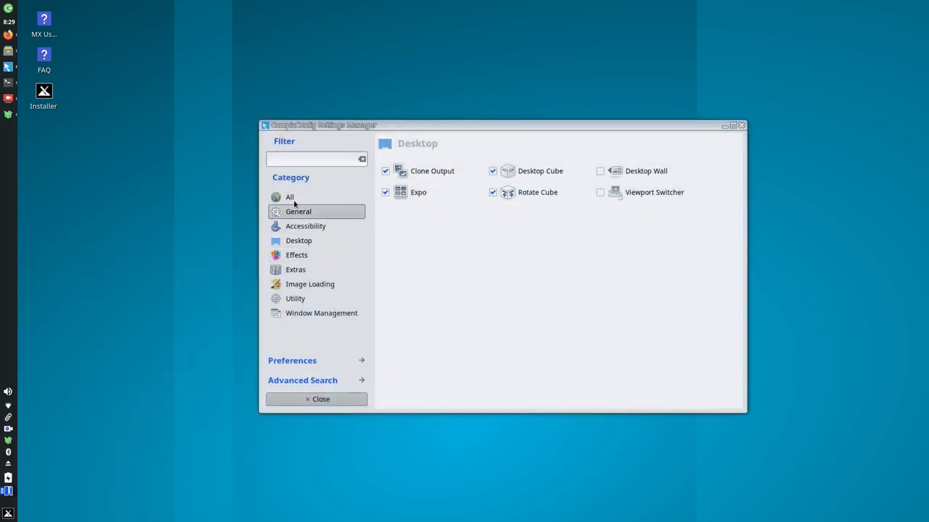
pyautogui.click(296, 255)
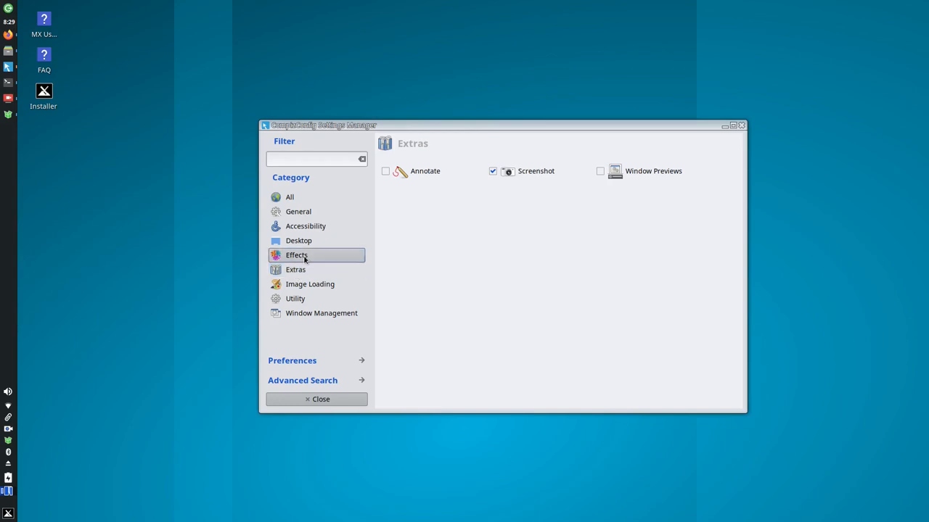
pyautogui.click(296, 255)
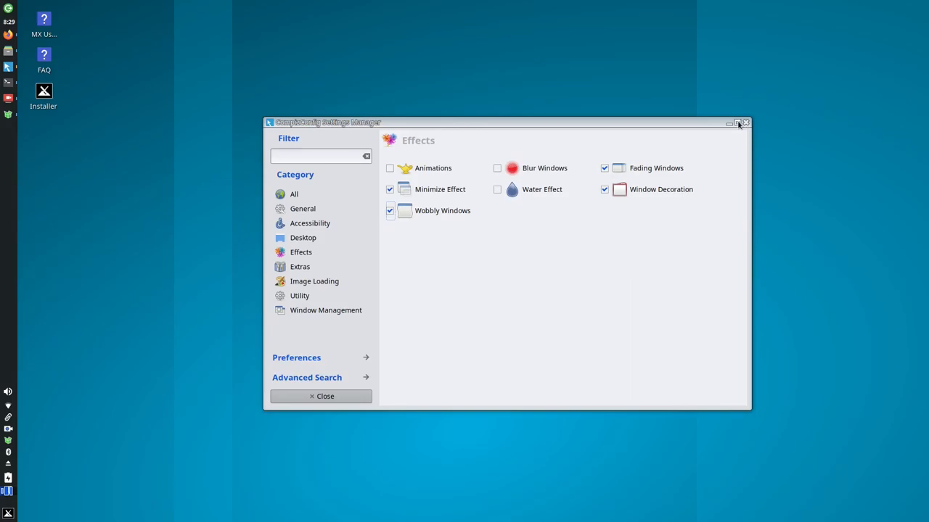
pyautogui.click(737, 122)
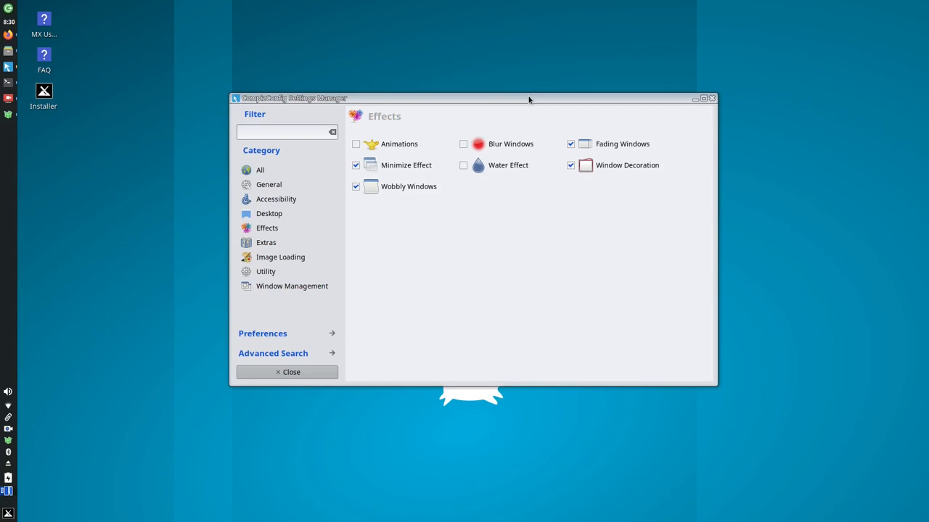
pyautogui.moveTo(525, 103)
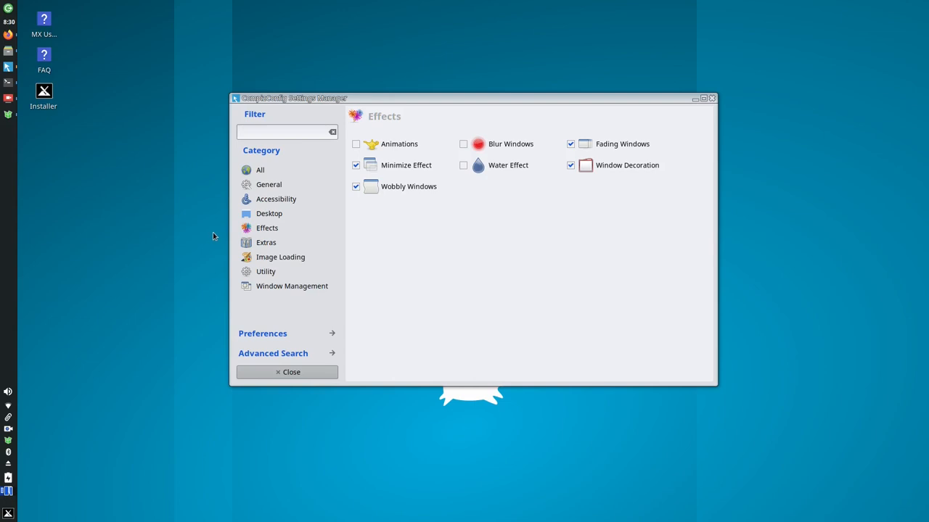
pyautogui.moveTo(265, 242)
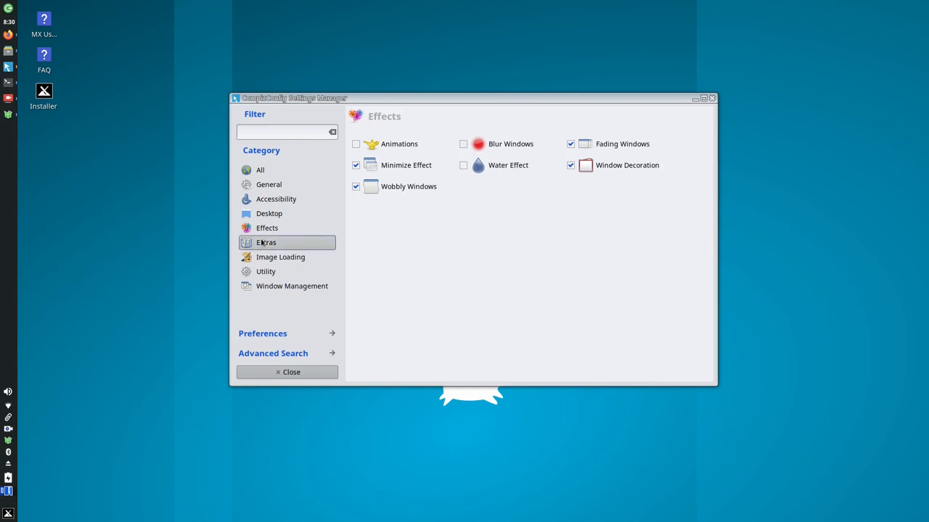
# List all plugins and scroll to the Accessibility and Desktop sections showing Enhanced Zoom and Cube
pyautogui.click(259, 168)
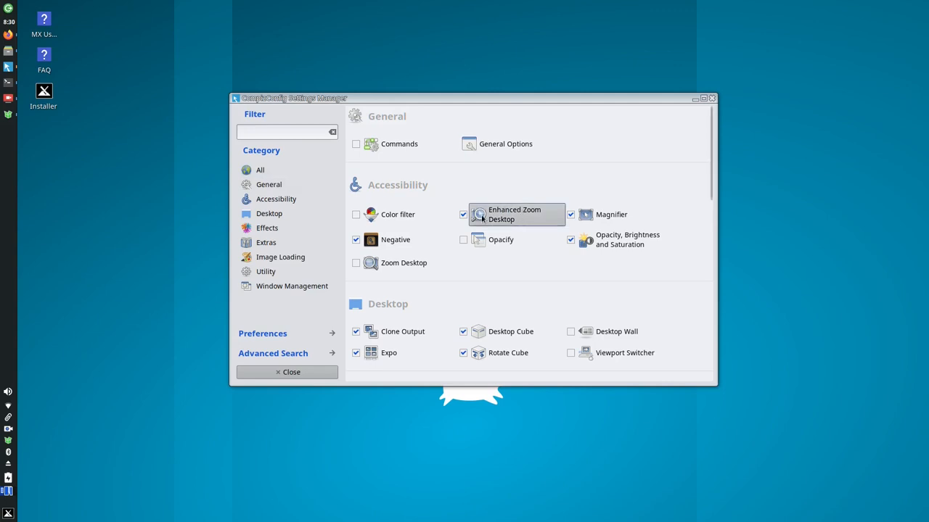
pyautogui.moveTo(457, 229)
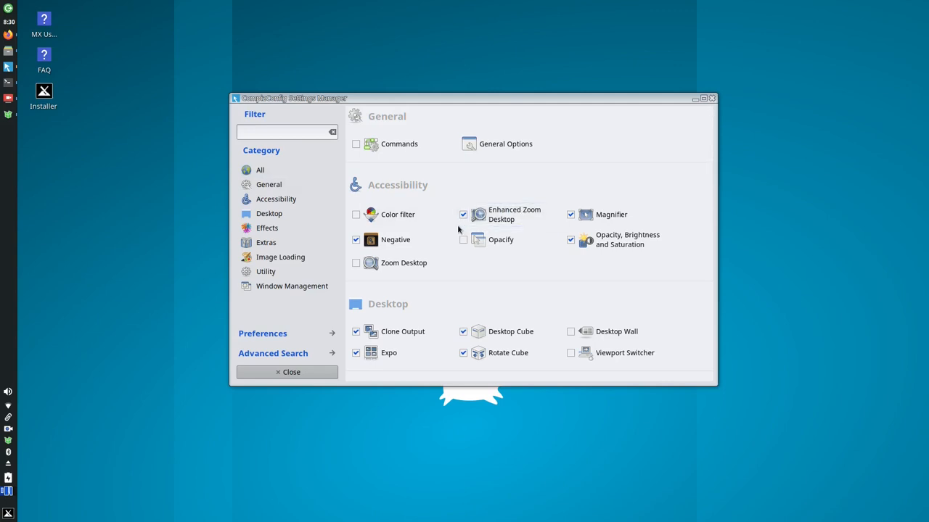
pyautogui.scroll(-3)
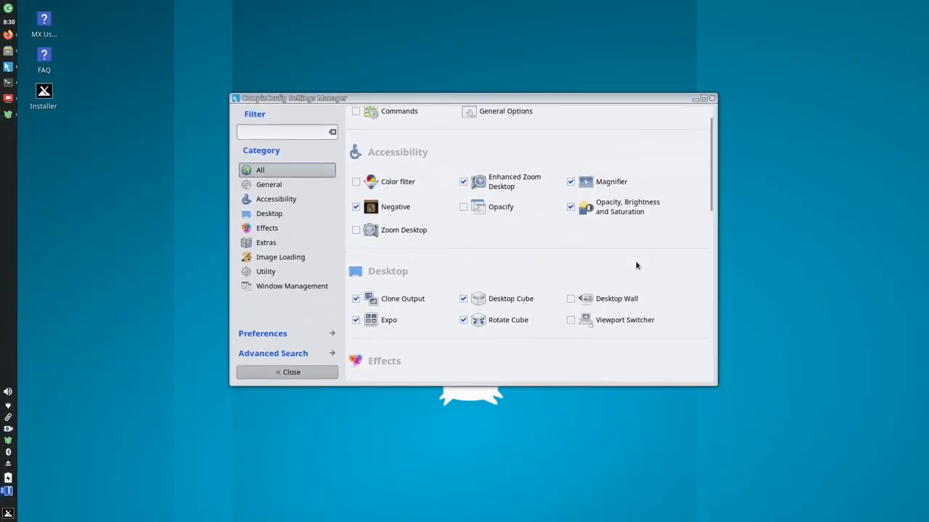
pyautogui.moveTo(598, 153)
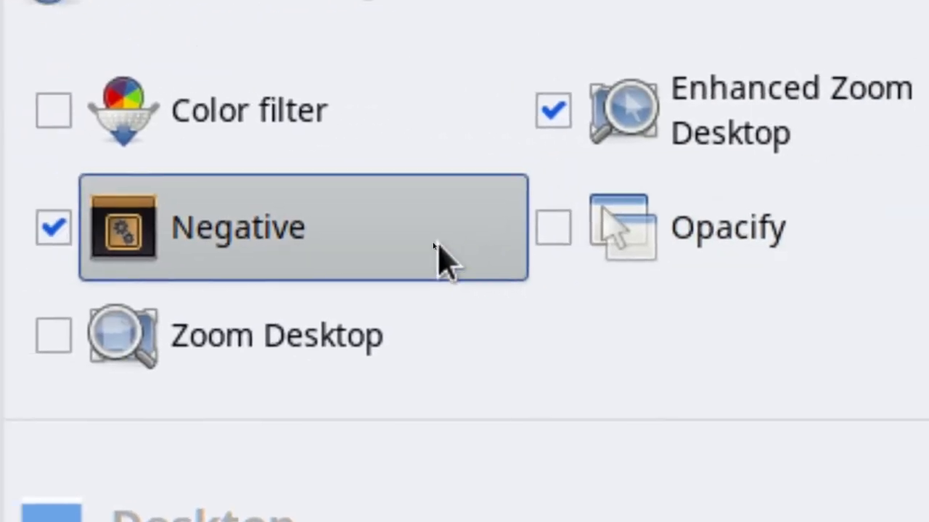
pyautogui.scroll(-3)
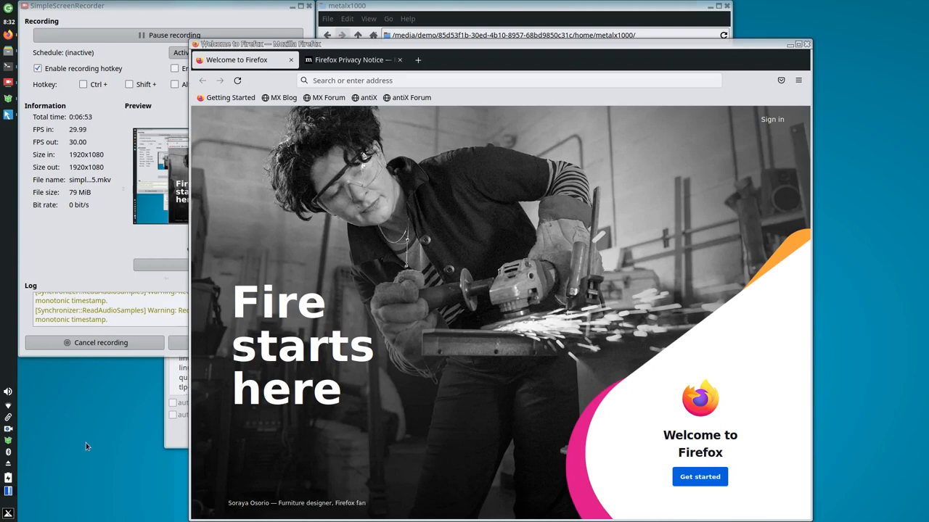
pyautogui.moveTo(87, 467)
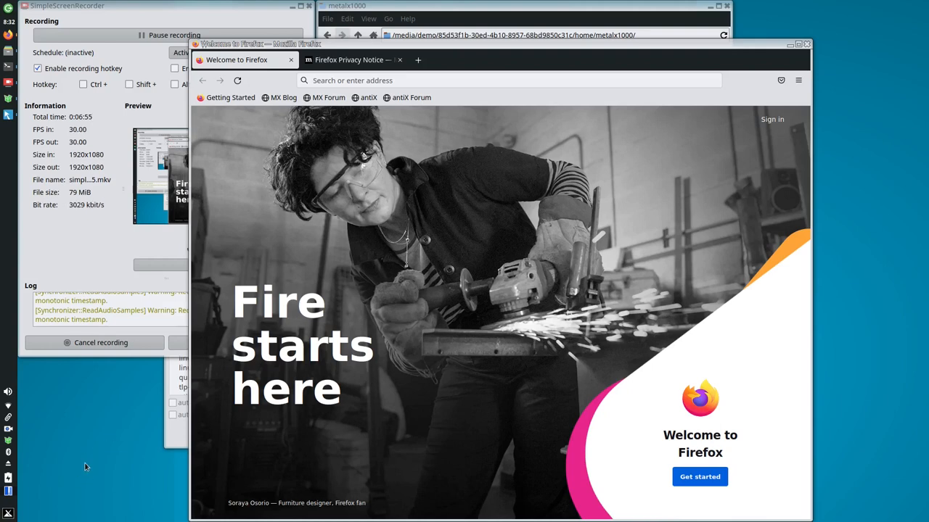